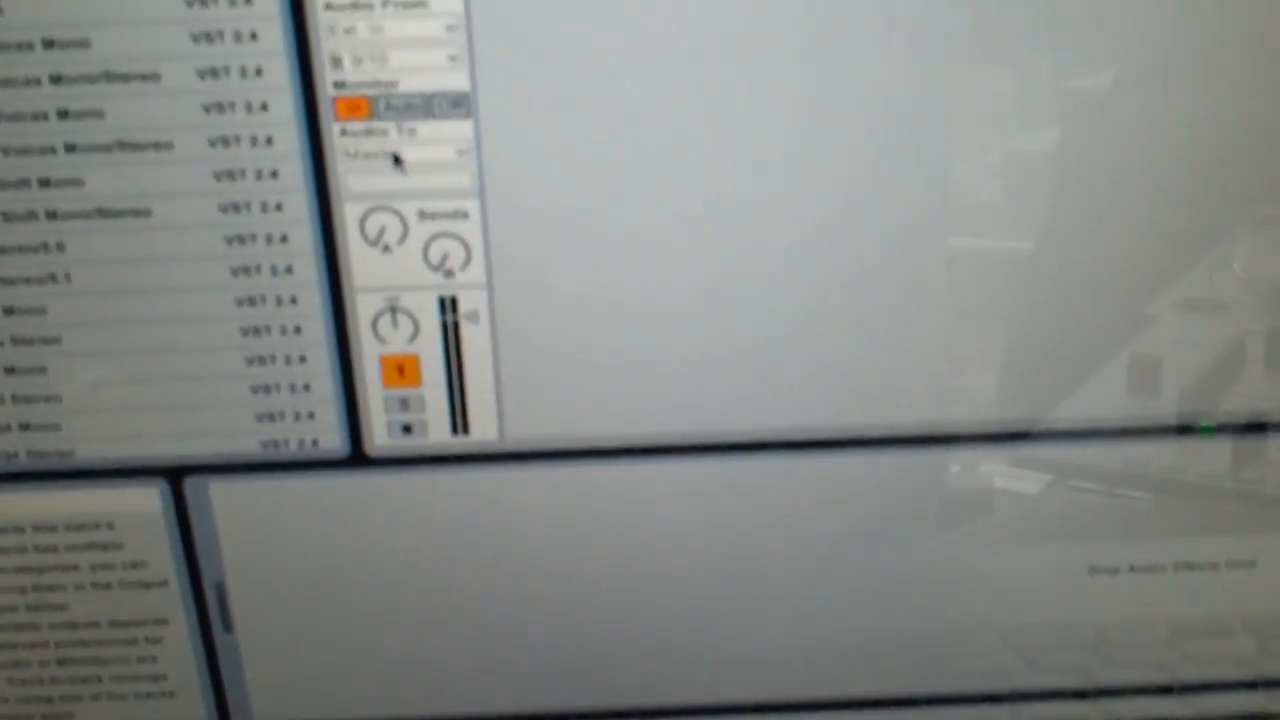
Show the audio track's Audio To output destination list.
{"action": "left_click", "coordinate": [570, 234]}
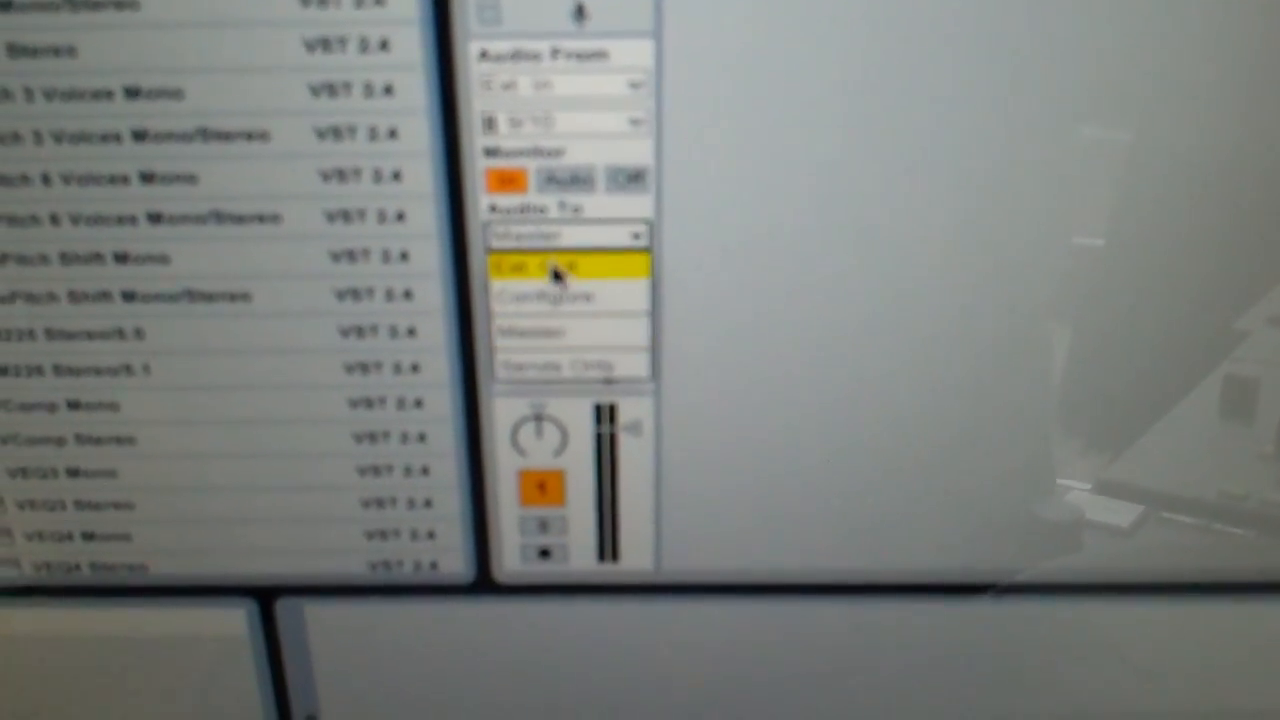